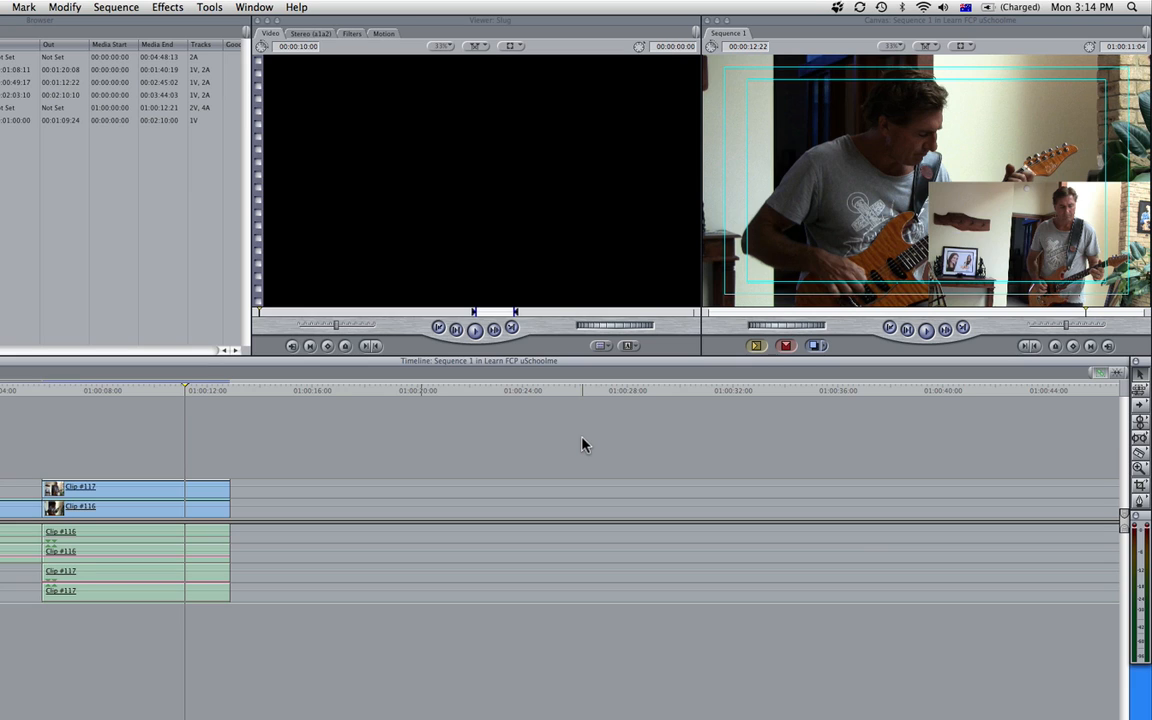
mouse_move(828, 432)
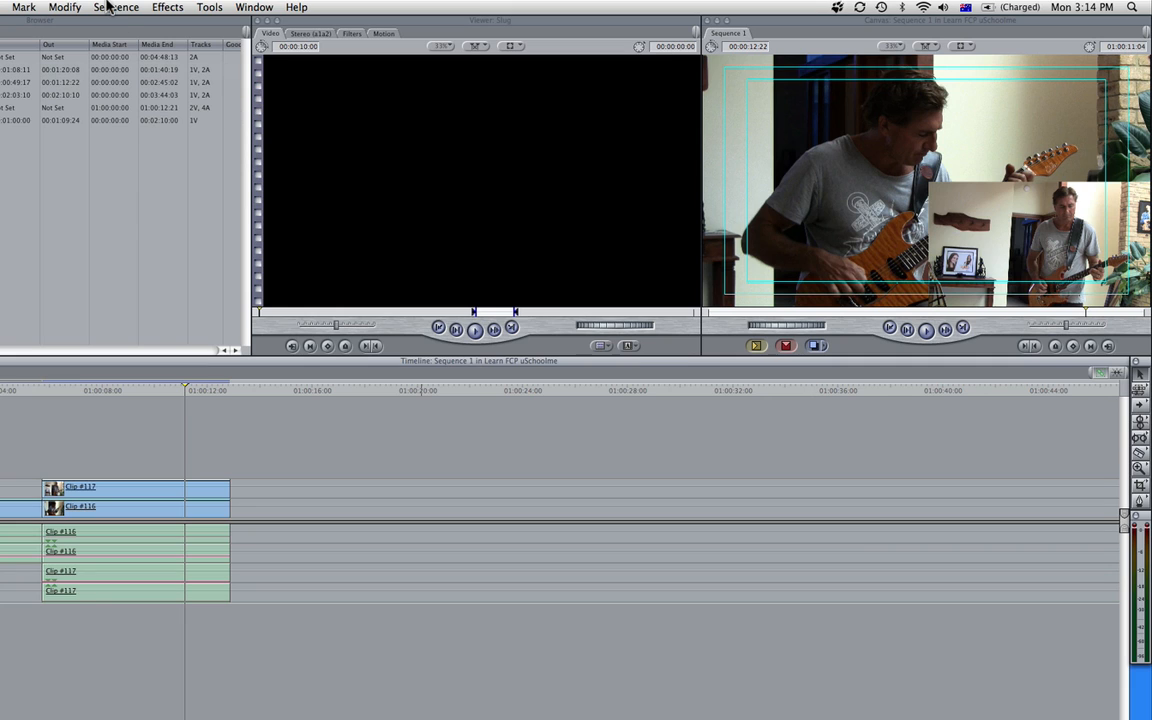
Browse the File and Modify menus to show their commands and shortcut keys
left_click(116, 8)
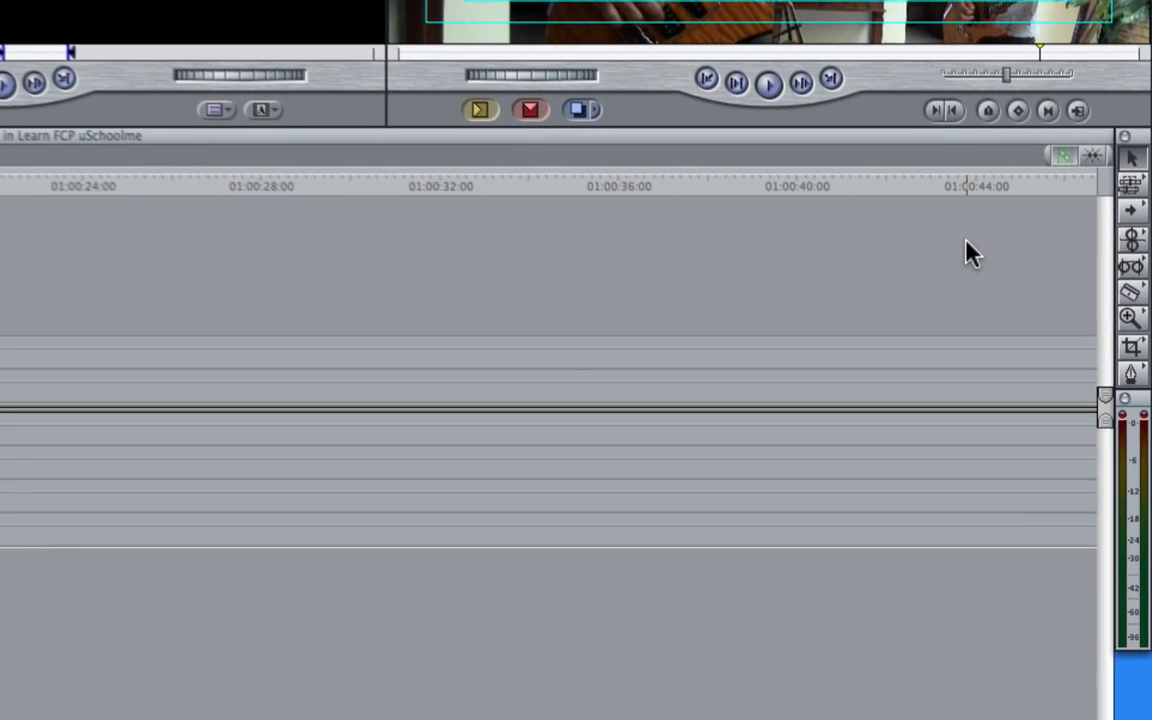
scroll("down", 3)
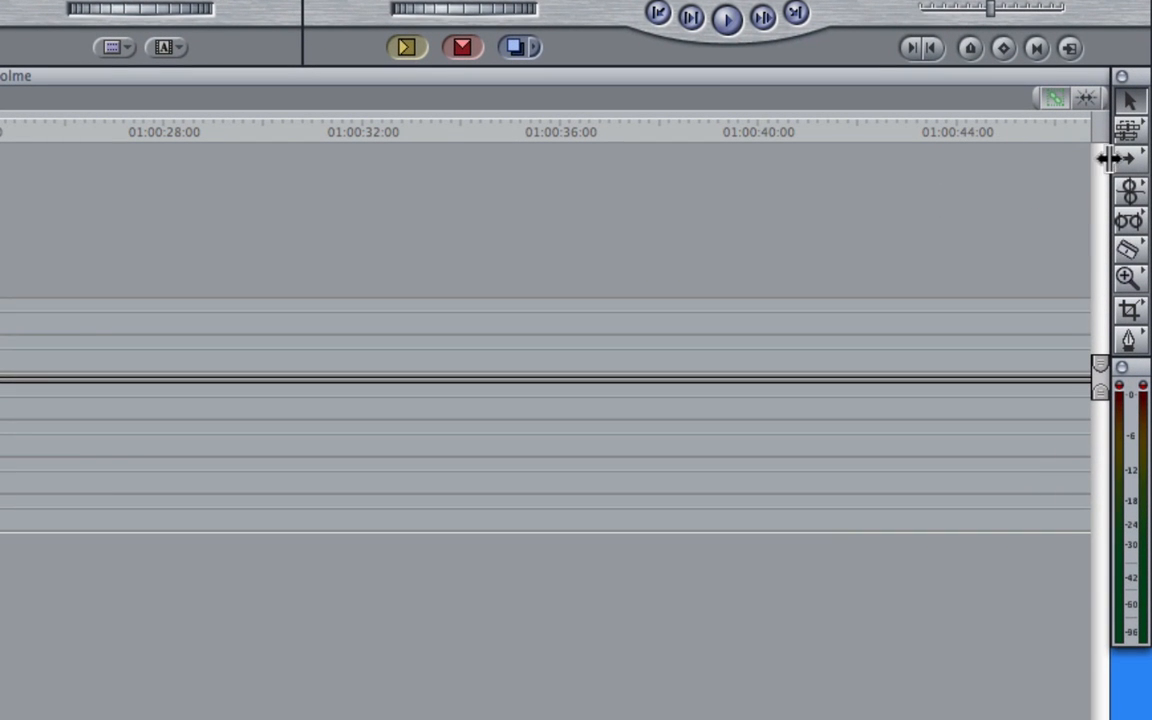
mouse_move(1130, 288)
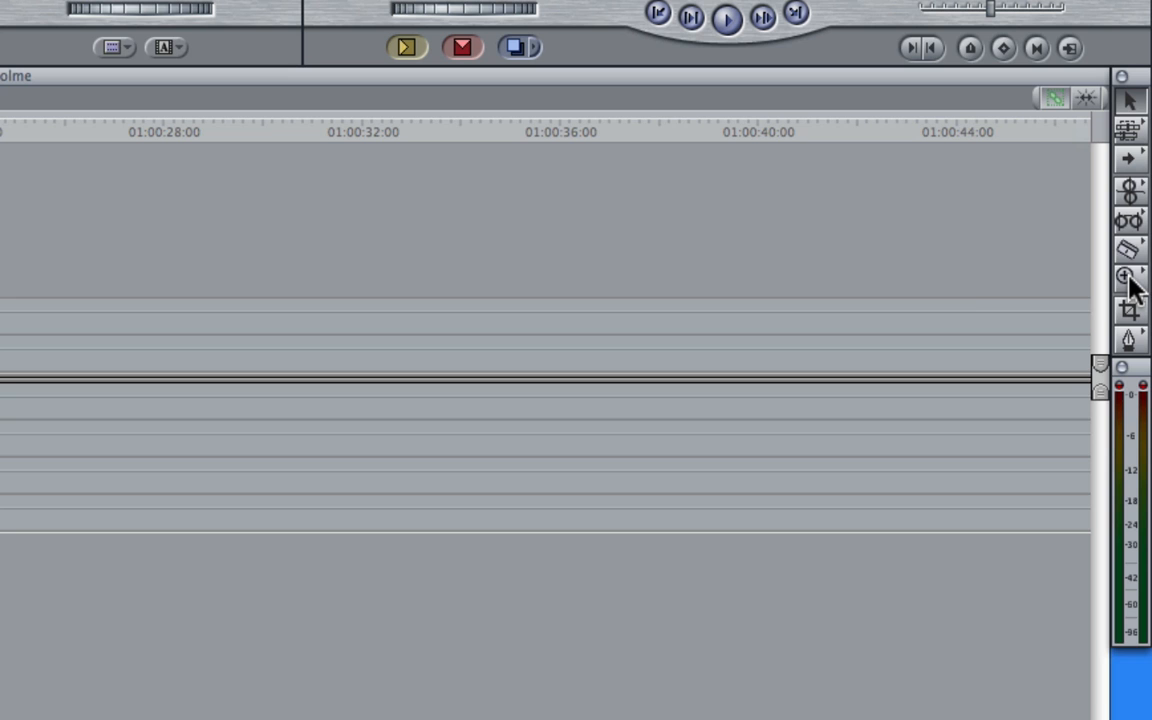
mouse_move(1122, 276)
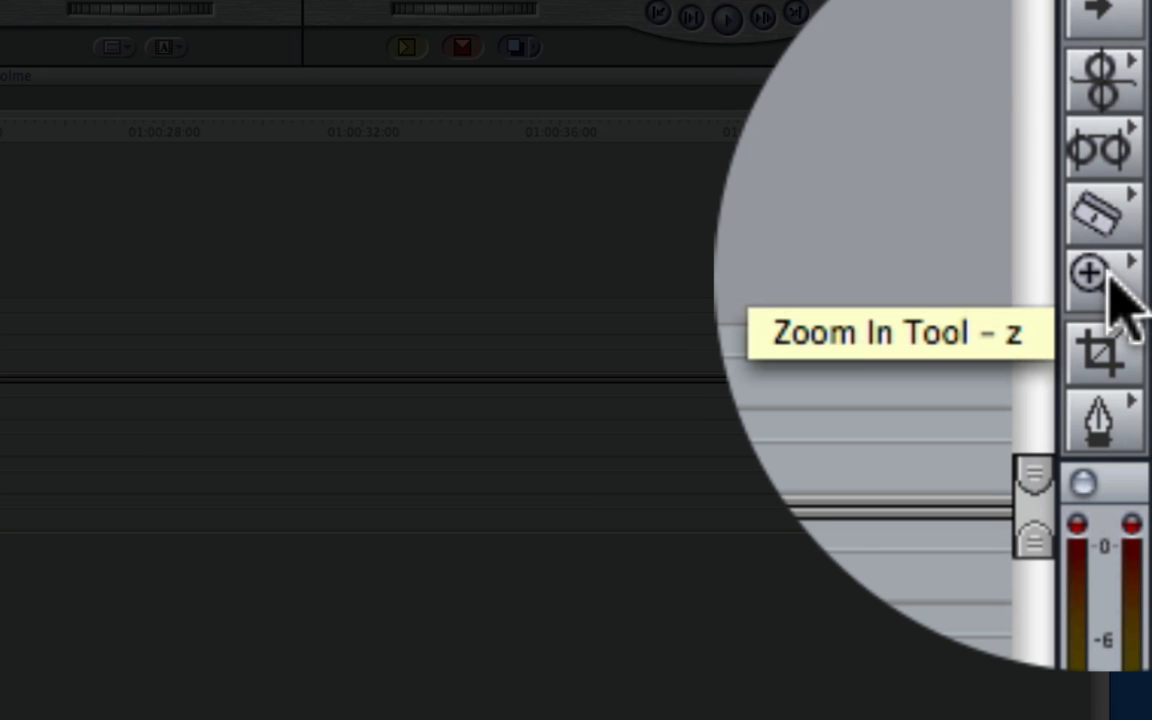
mouse_move(1124, 224)
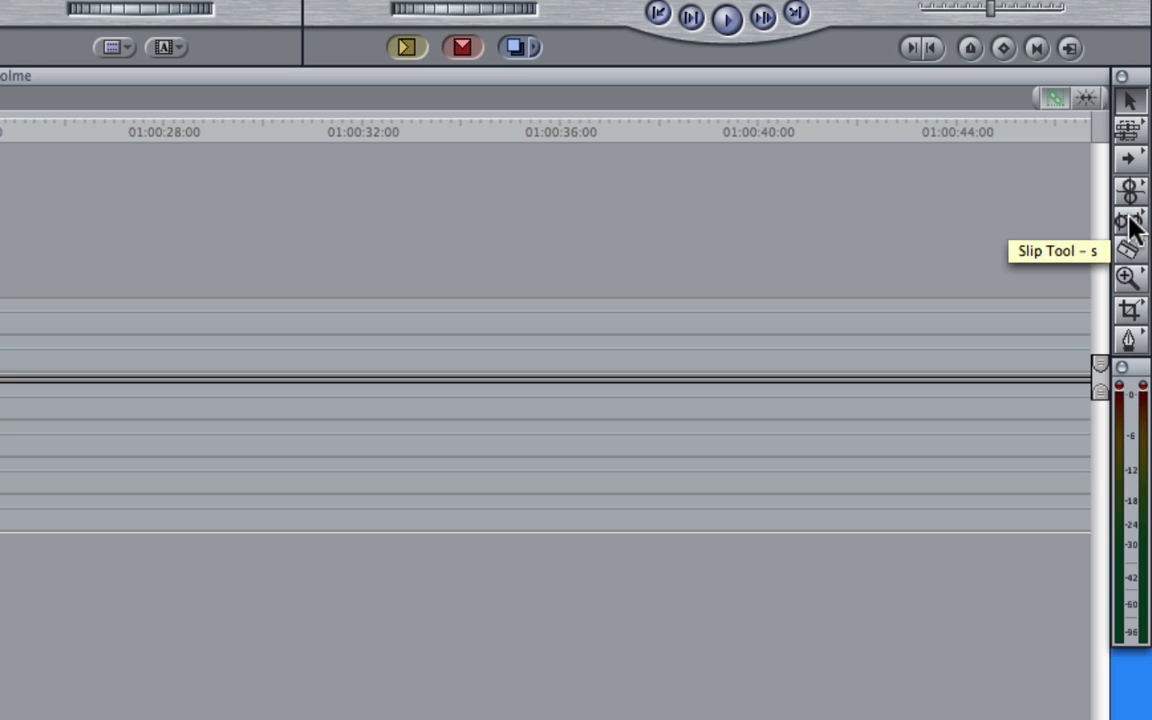
mouse_move(1132, 250)
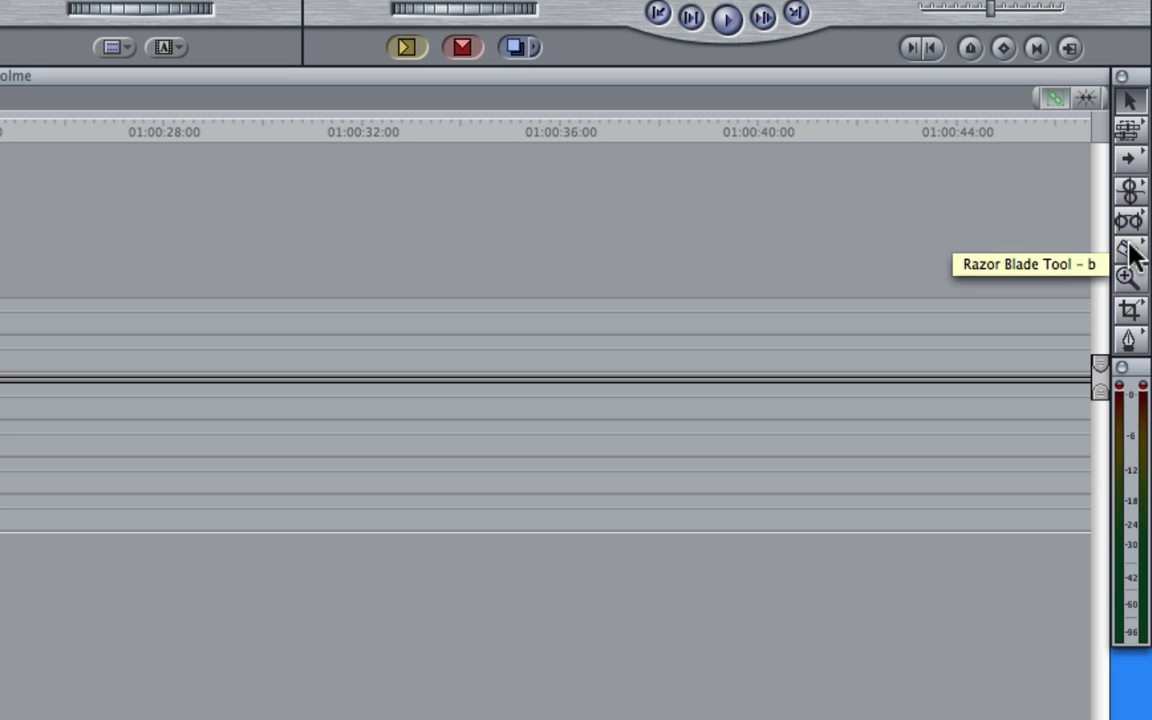
mouse_move(1130, 284)
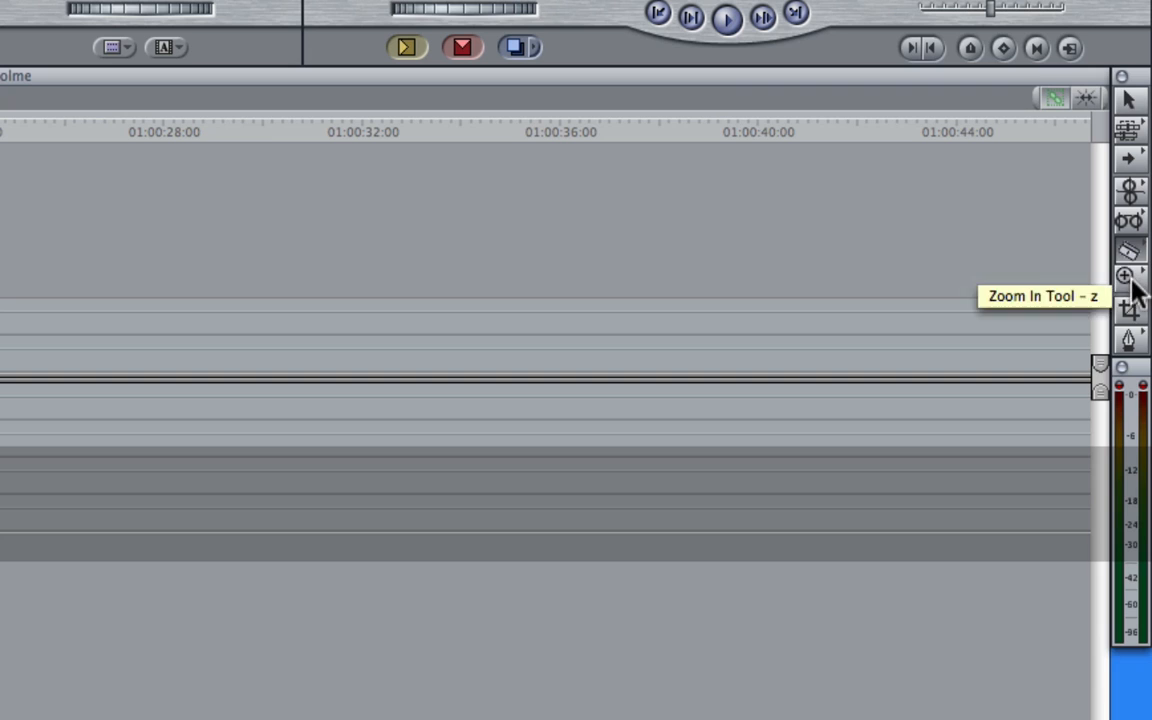
mouse_move(1130, 110)
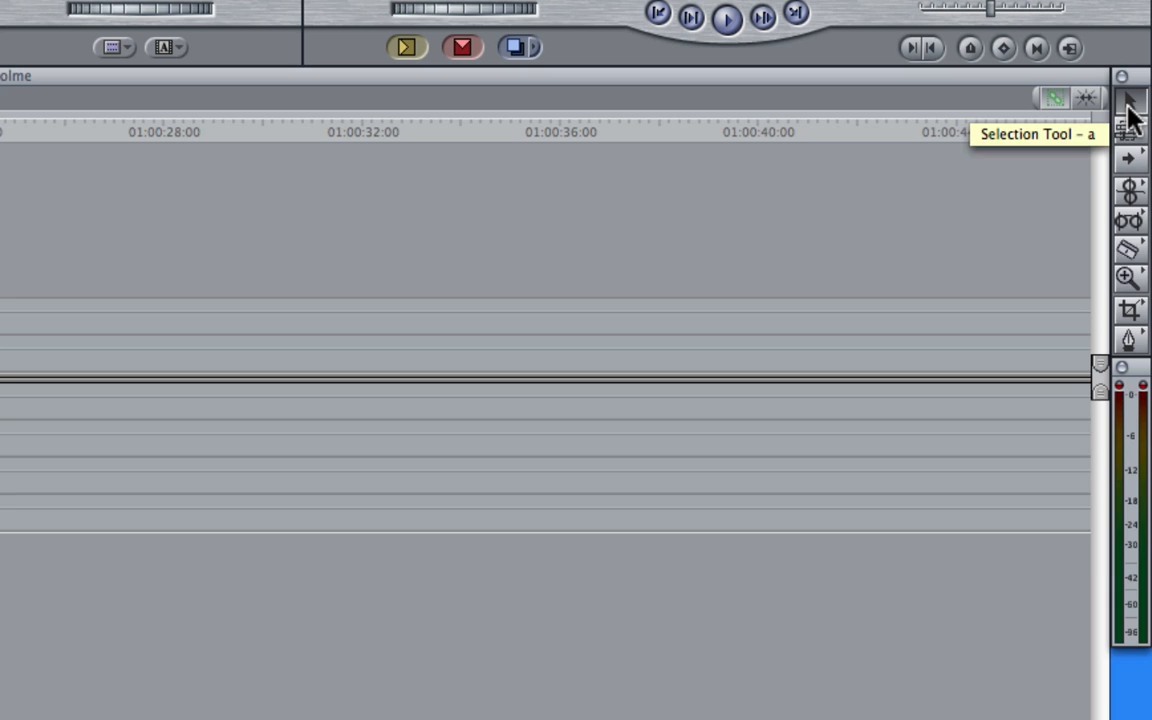
mouse_move(1048, 224)
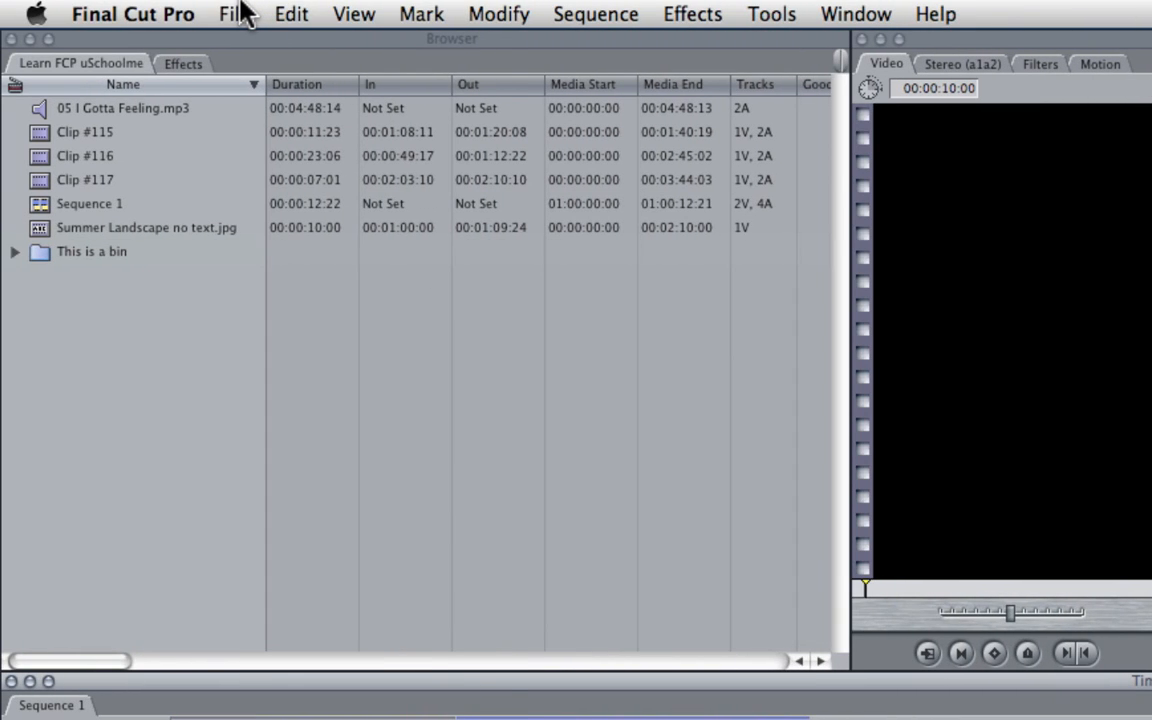
left_click(232, 12)
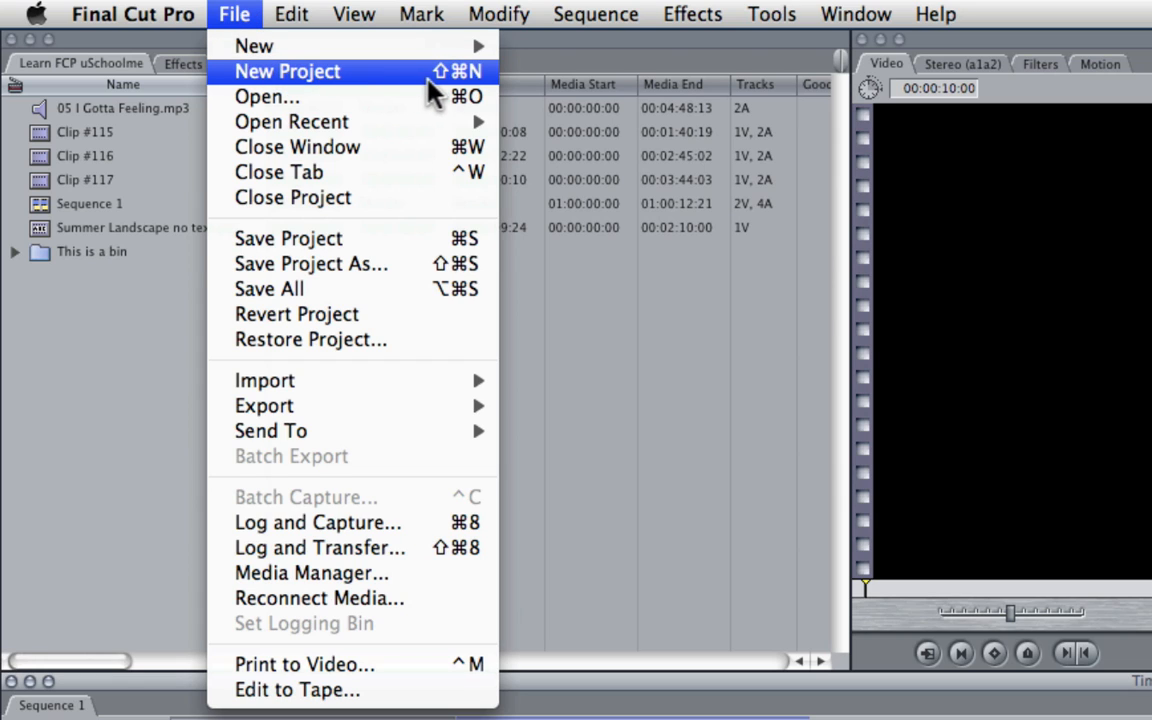
mouse_move(460, 84)
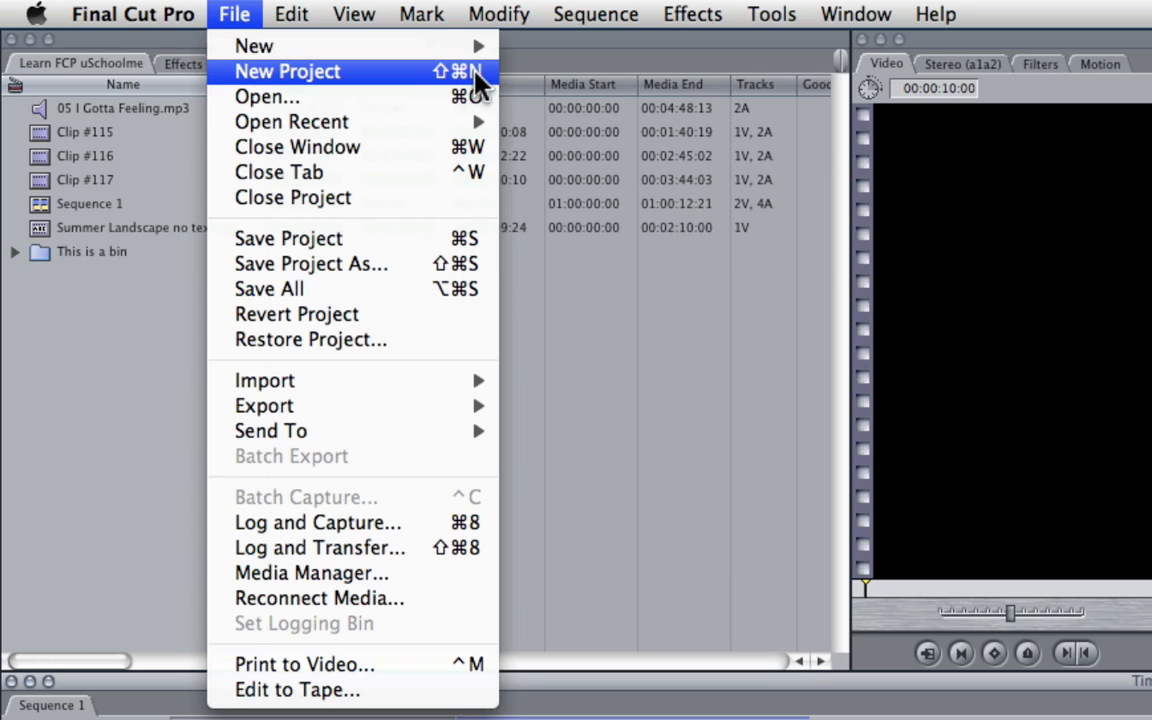
mouse_move(268, 96)
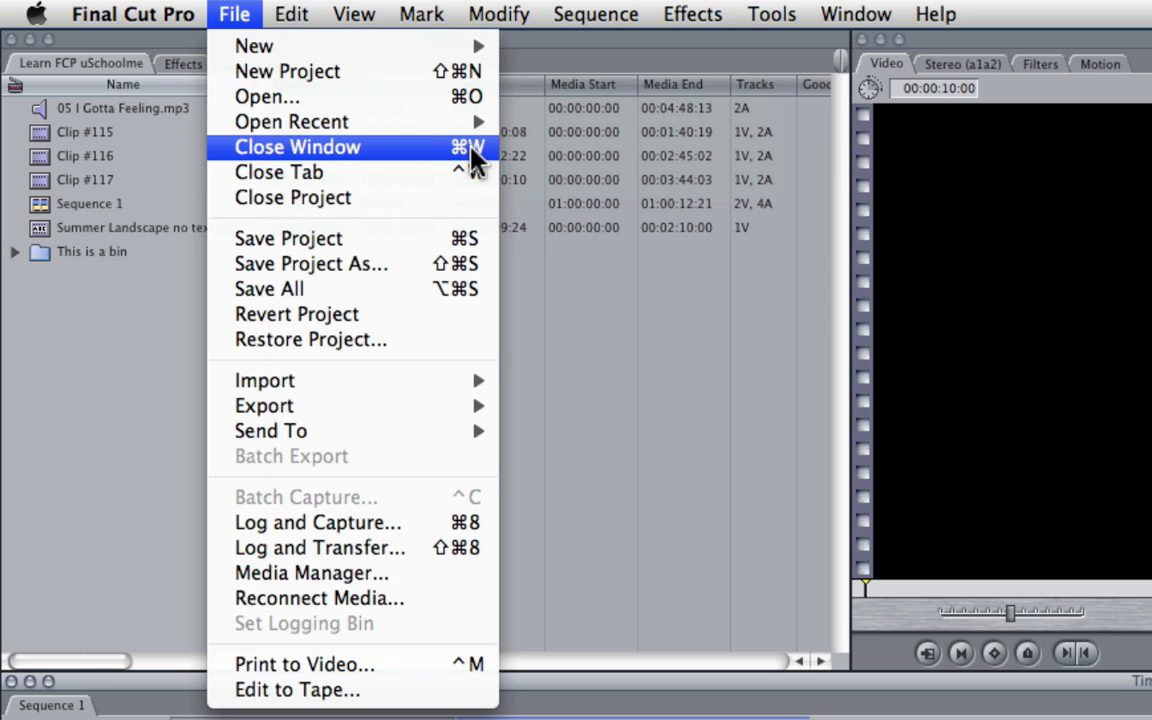
mouse_move(248, 14)
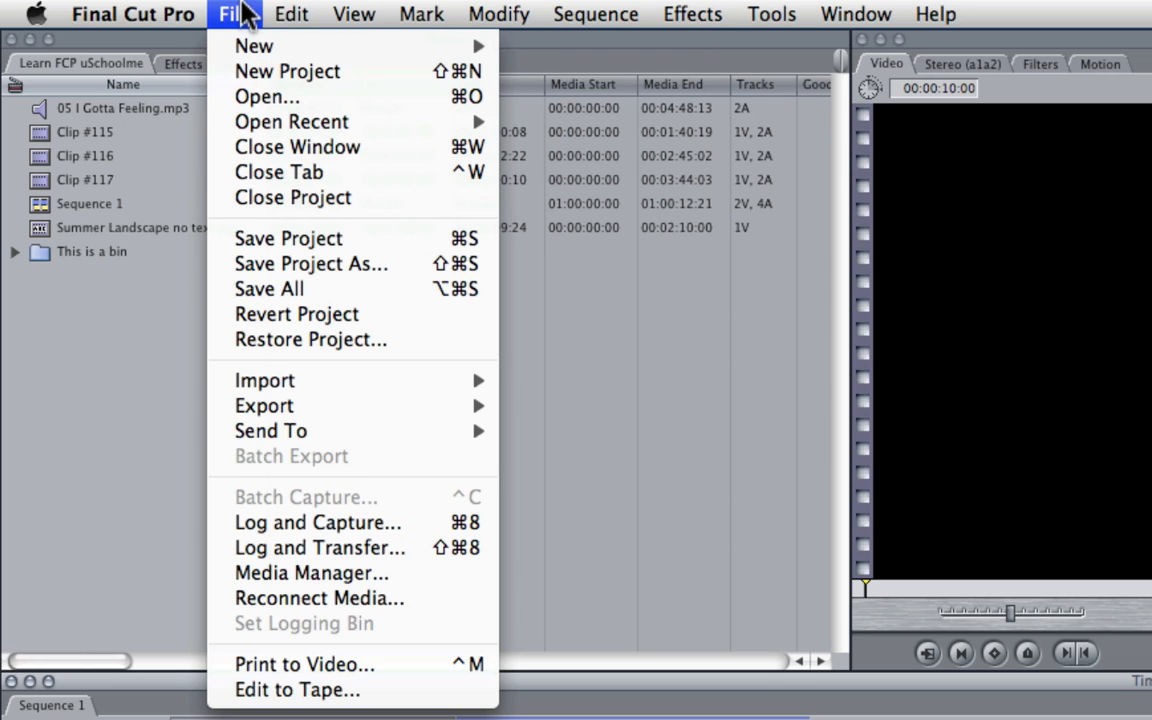
mouse_move(280, 172)
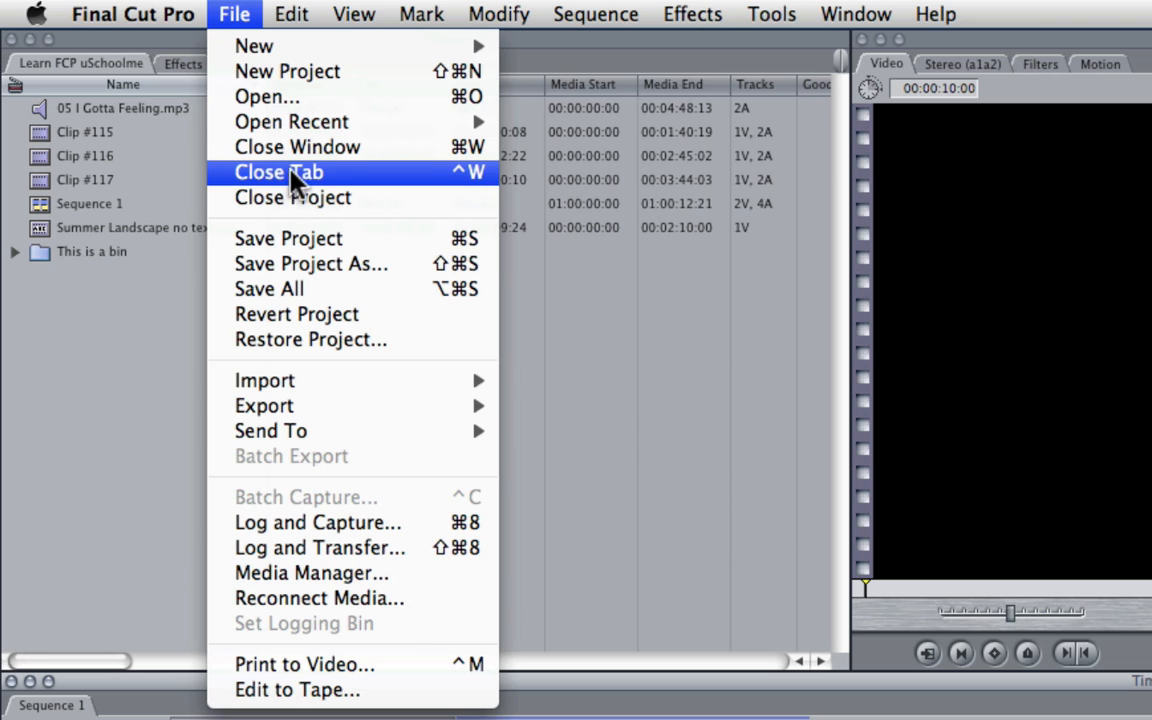
mouse_move(264, 72)
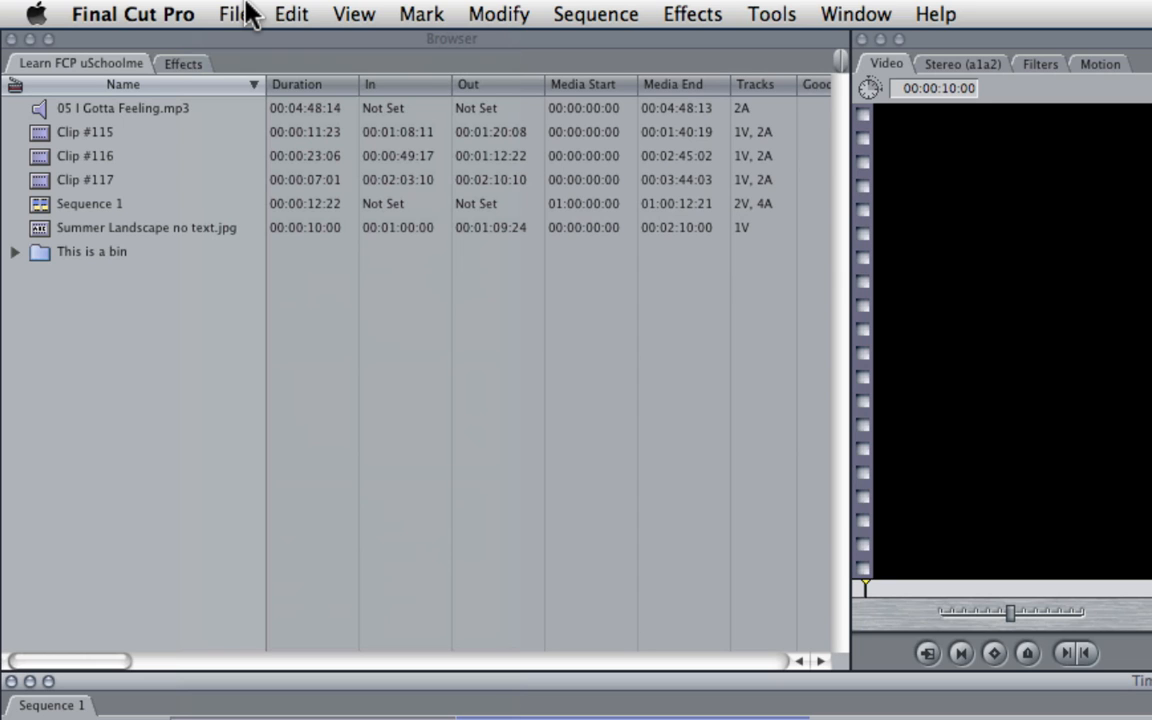
left_click(498, 14)
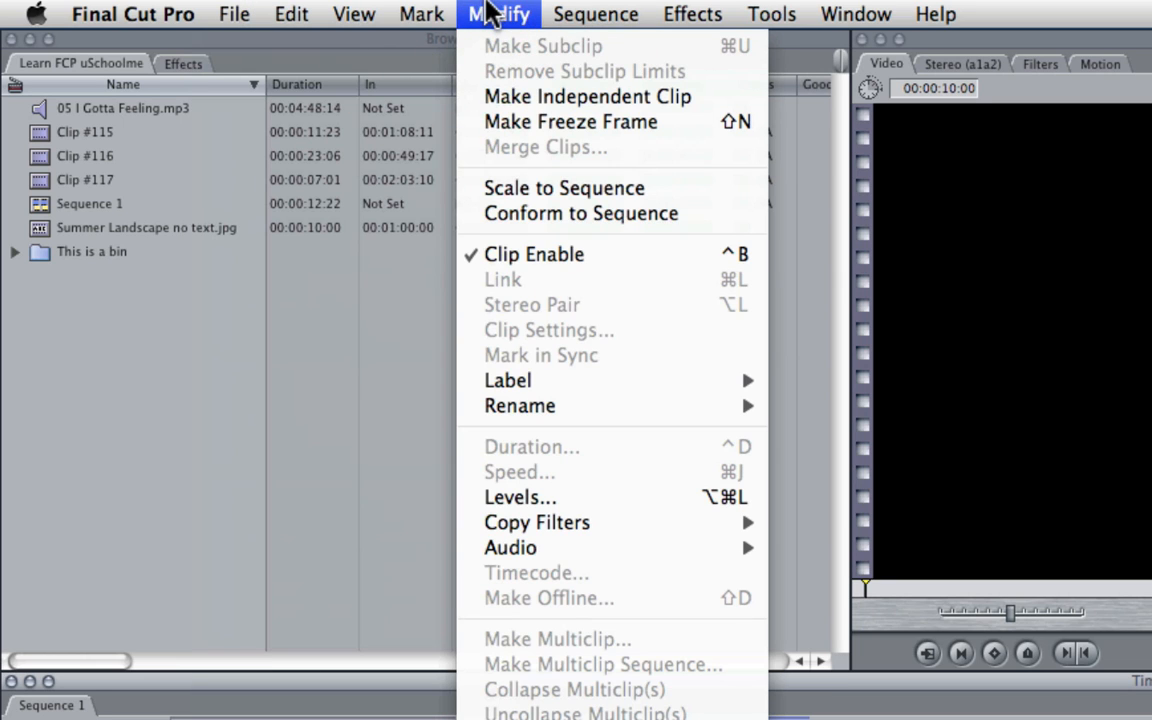
mouse_move(570, 122)
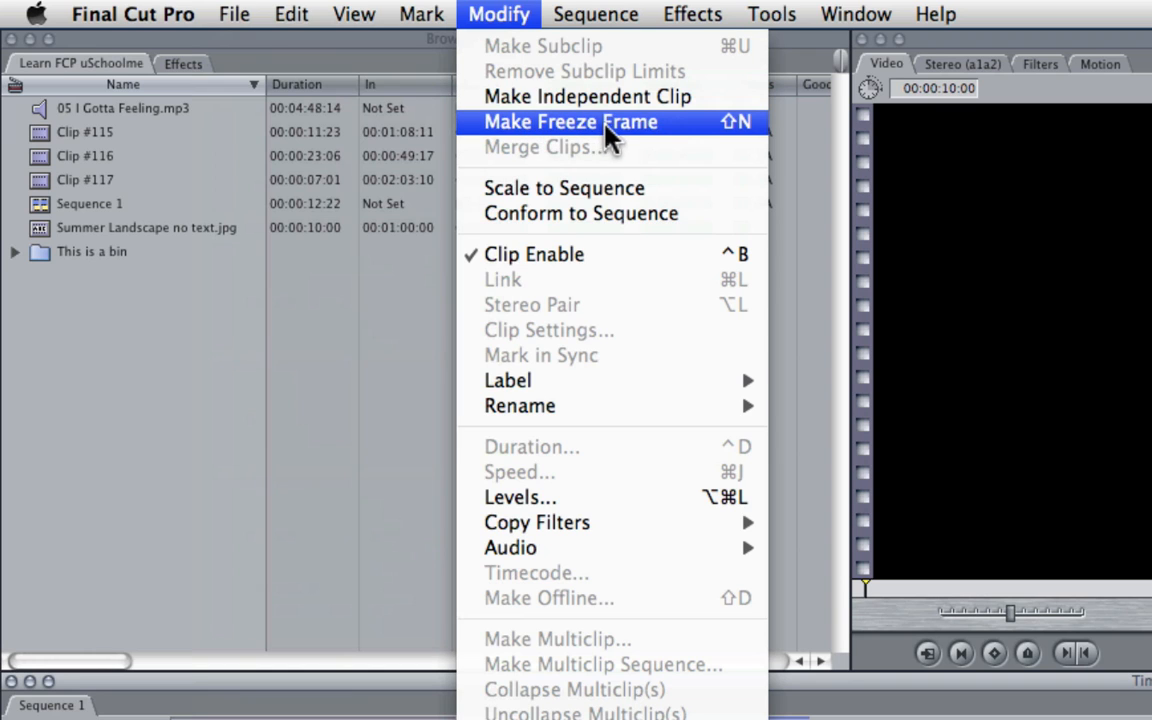
mouse_move(476, 16)
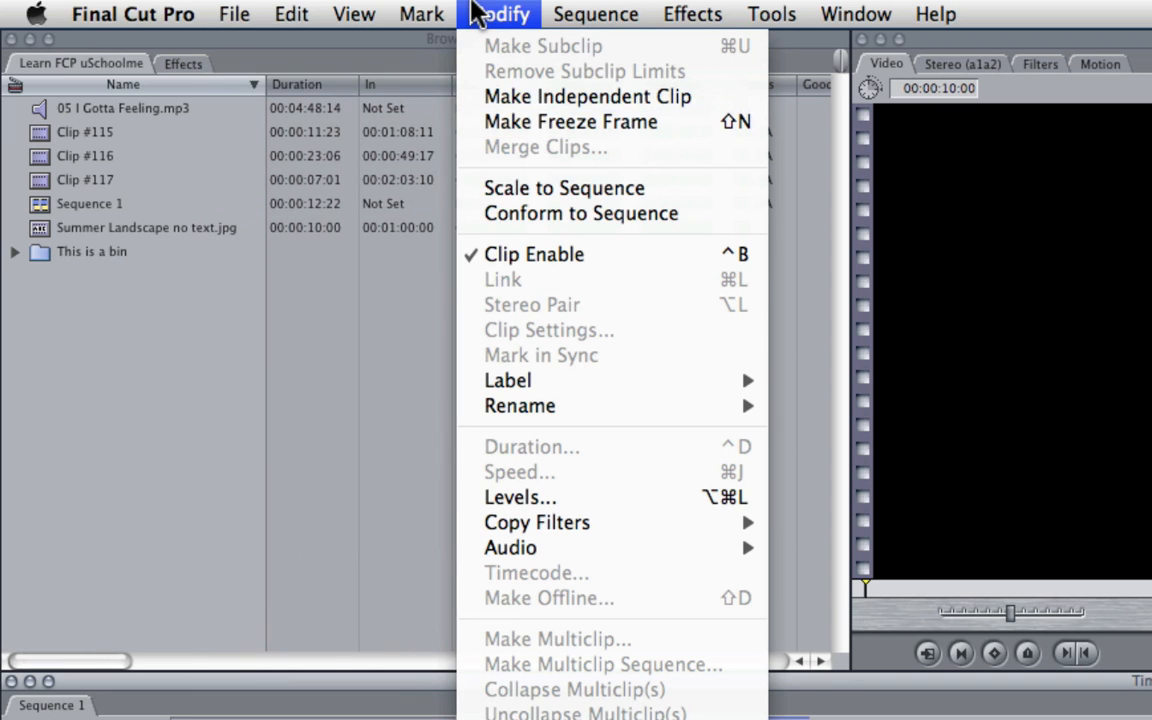
Dismiss the menus and bring up the Browser's context menu with New Bin, New Sequence and View options
left_click(144, 332)
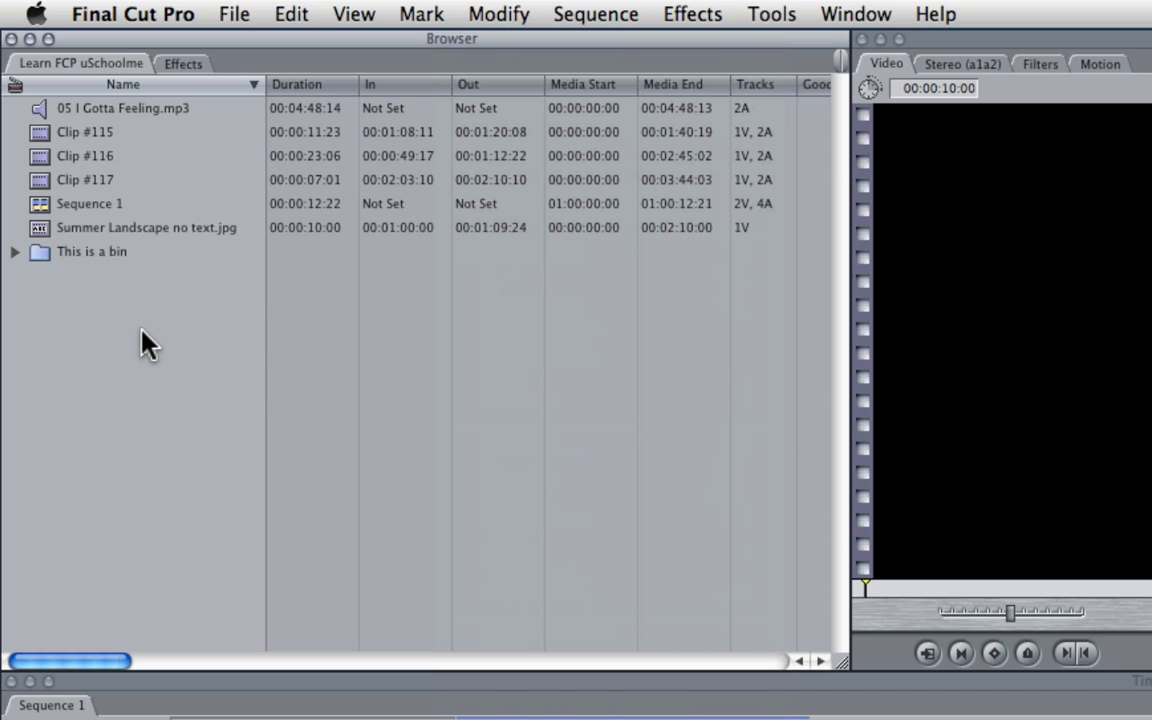
mouse_move(108, 338)
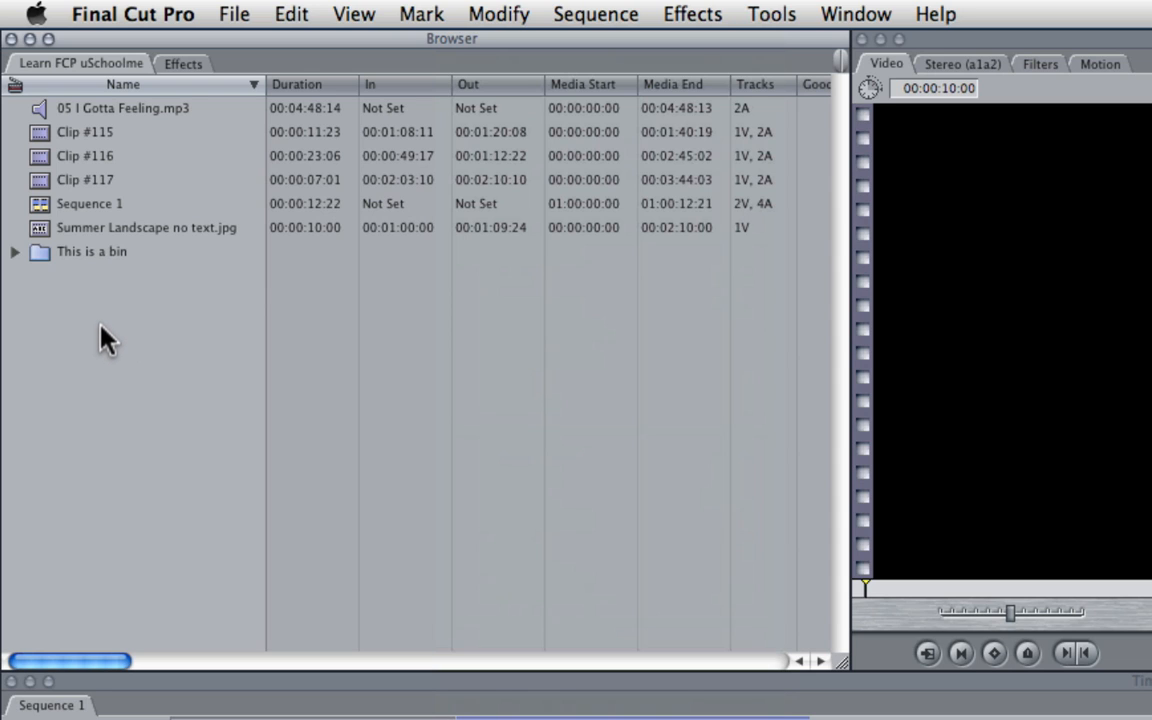
right_click(108, 336)
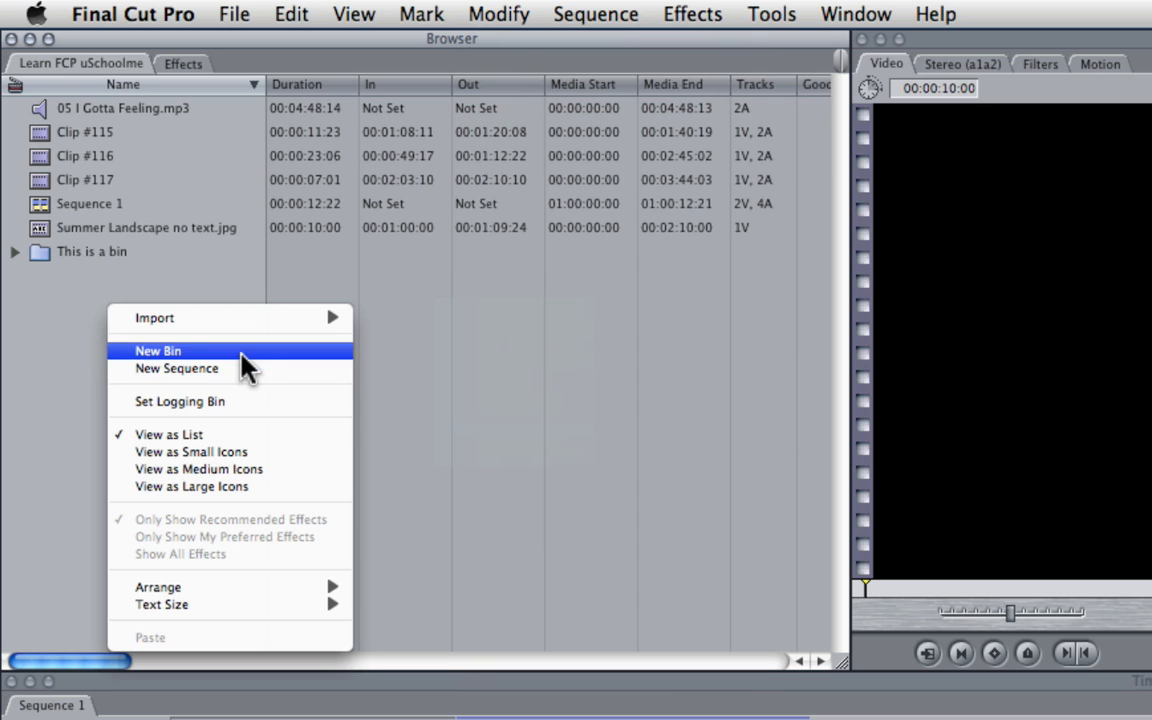
mouse_move(240, 434)
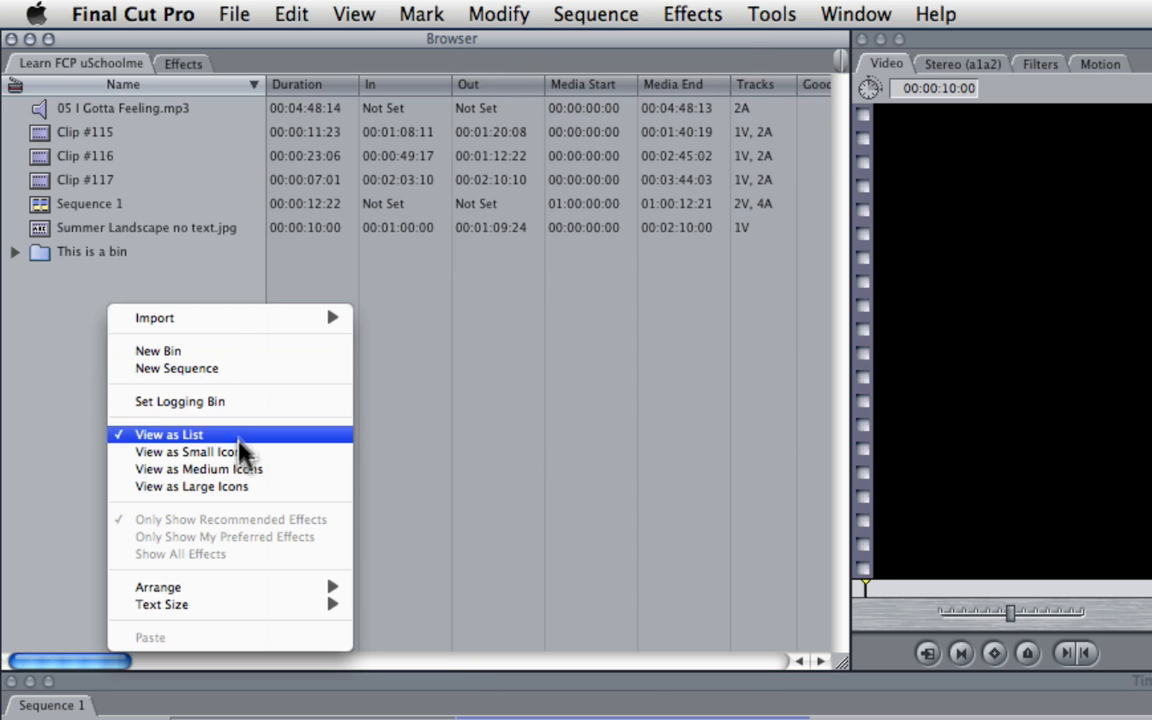
mouse_move(70, 424)
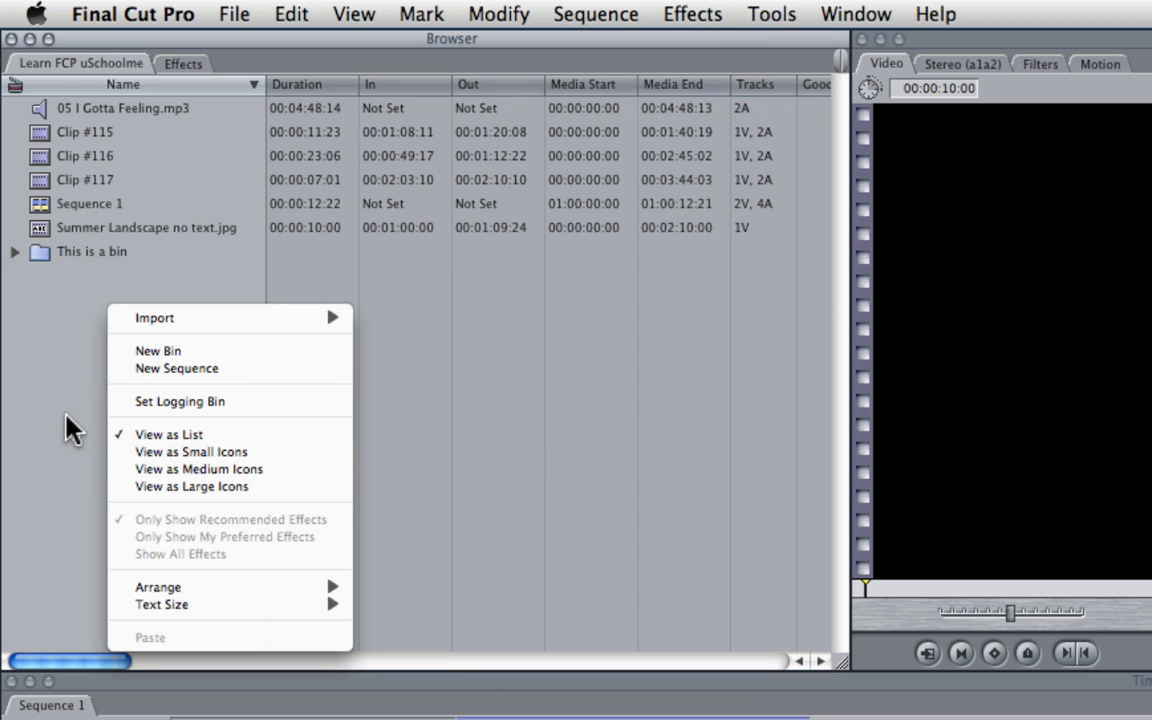